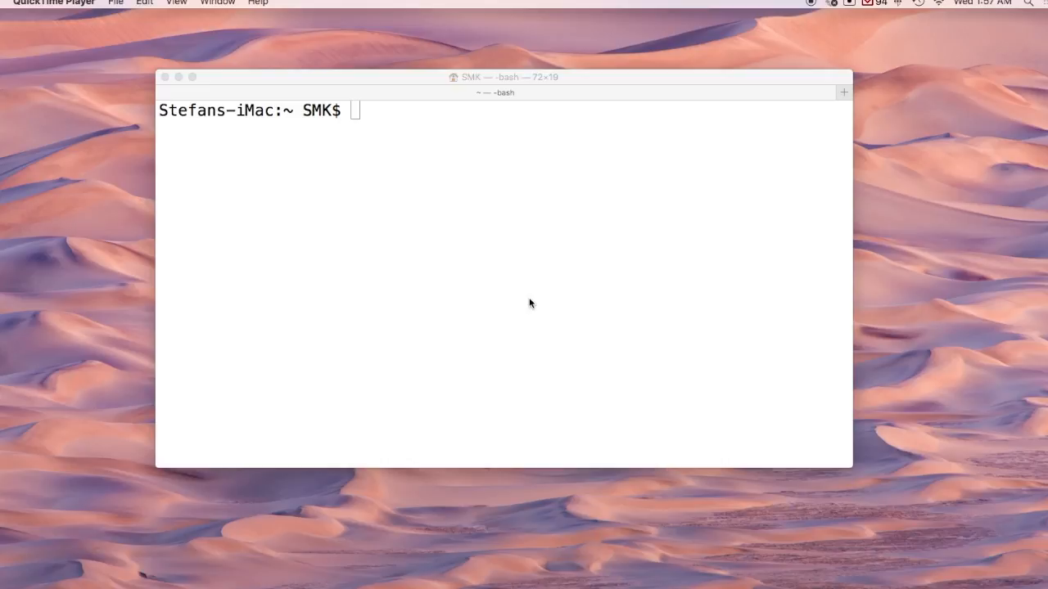
{"action": "mouse_move", "coordinate": [961, 33]}
{"action": "type", "text": "qui"}
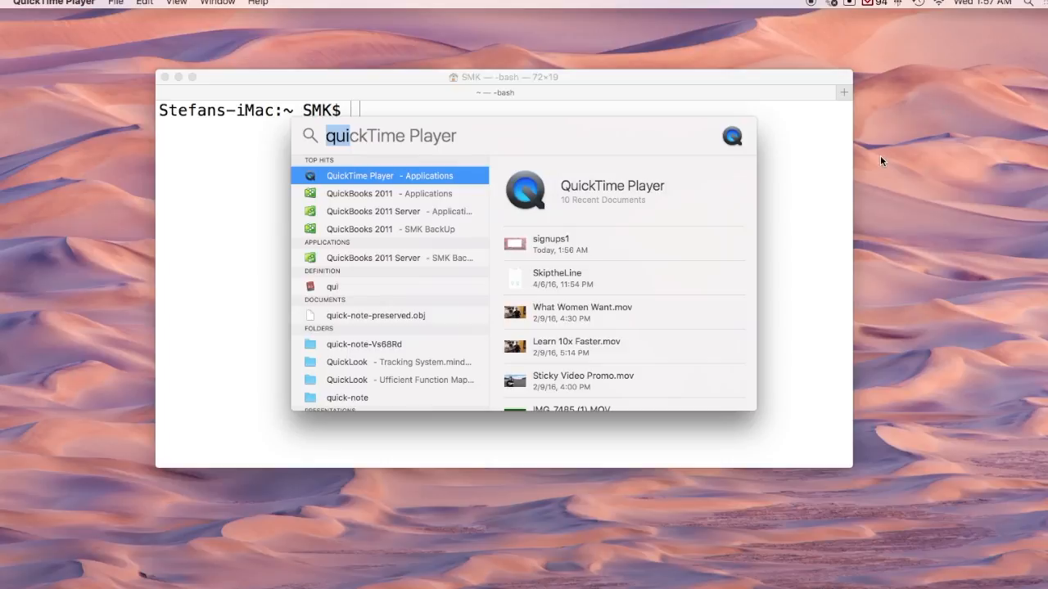
Bring Terminal to the front via a Spotlight search for 'terminal'
{"action": "type", "text": "terminal"}
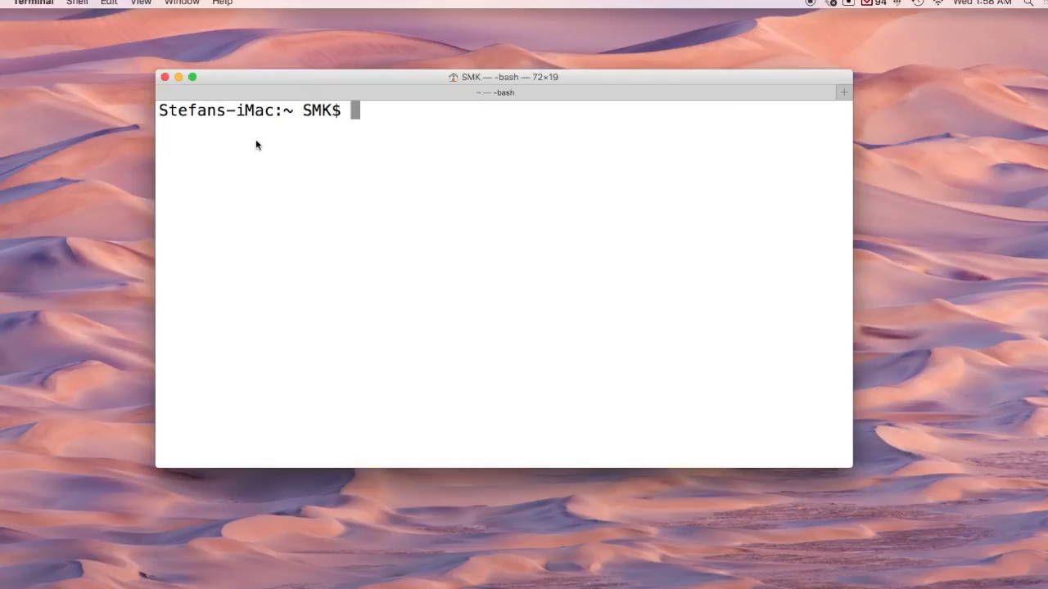
{"action": "mouse_move", "coordinate": [439, 125]}
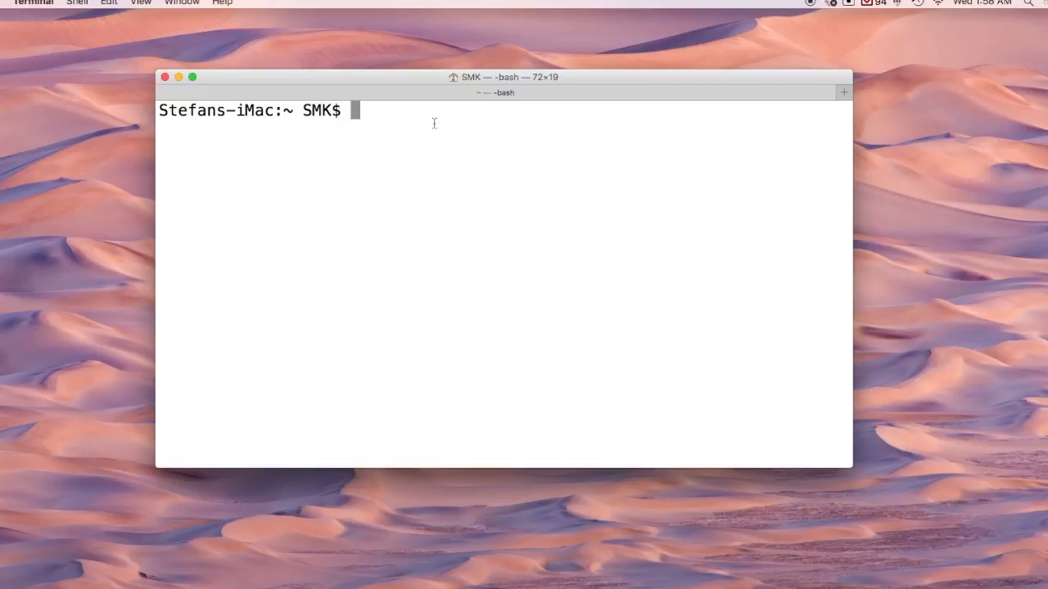
Run 'git' at the bash prompt to check that Git is installed
{"action": "type", "text": "git"}
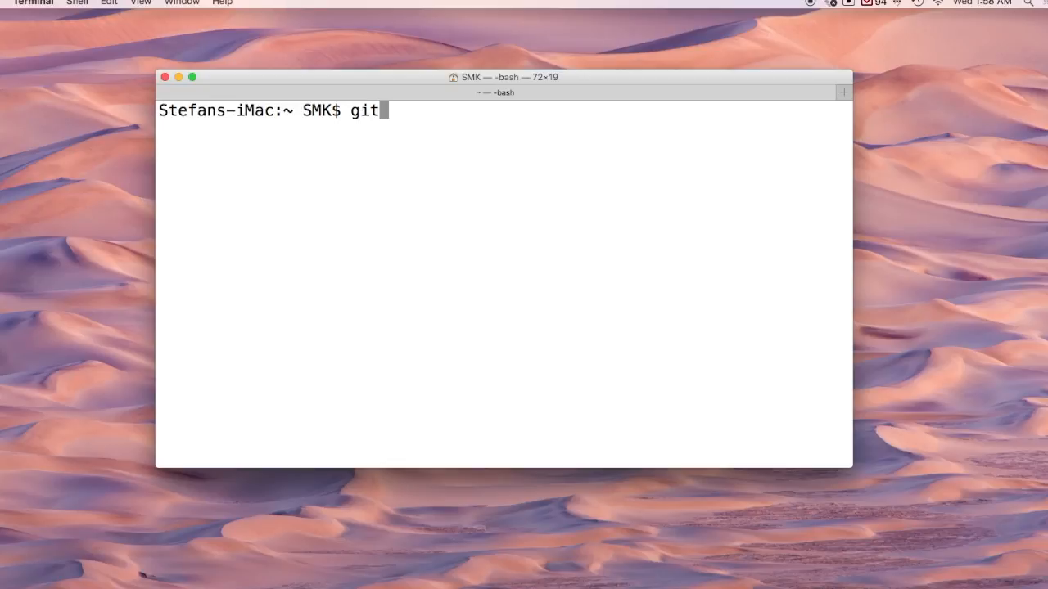
{"action": "key", "text": "Return"}
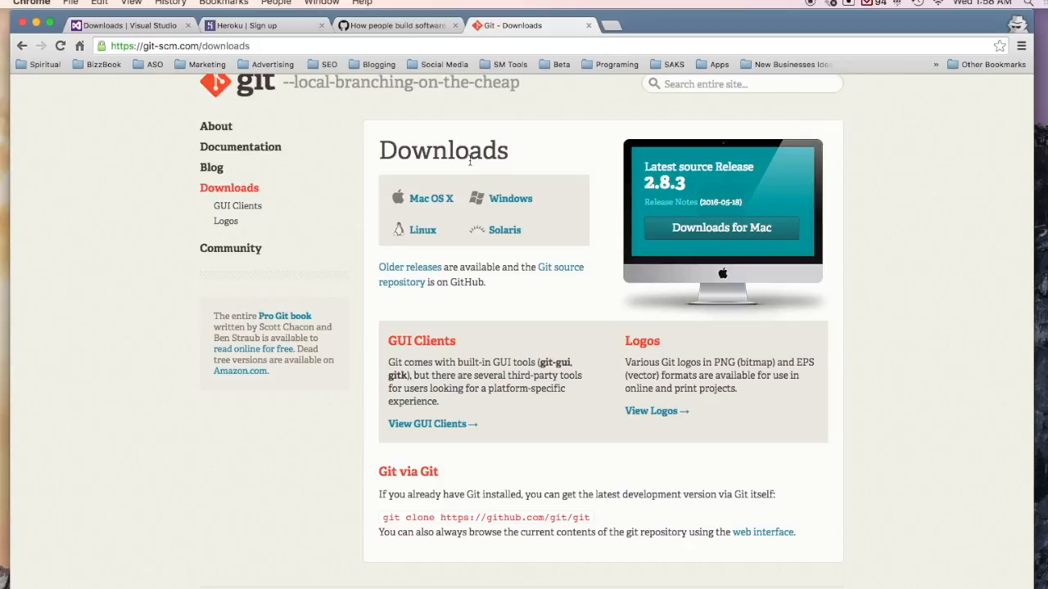
{"action": "mouse_move", "coordinate": [573, 226]}
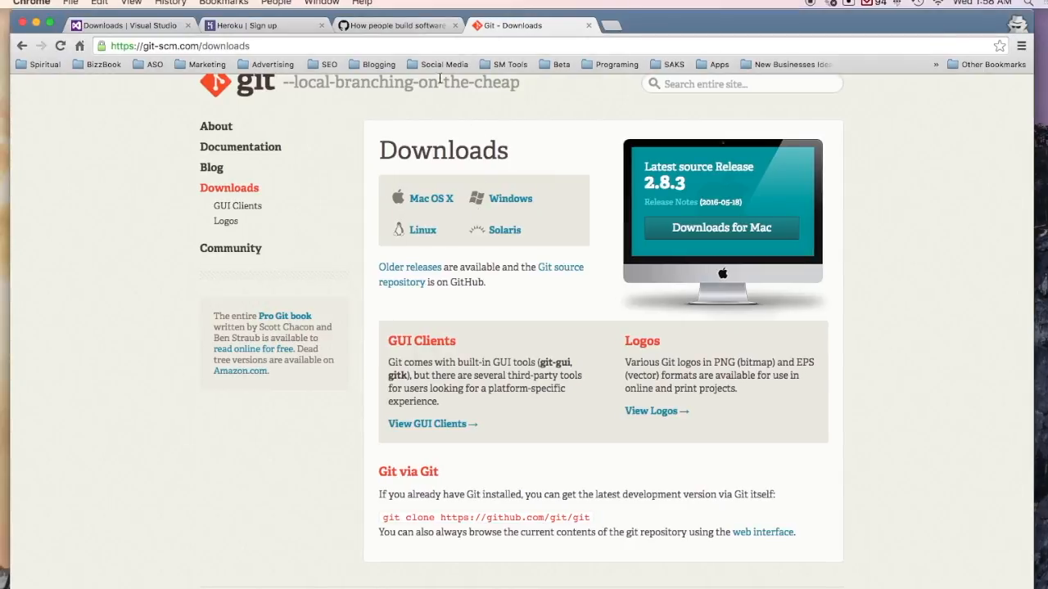
{"action": "mouse_move", "coordinate": [380, 26]}
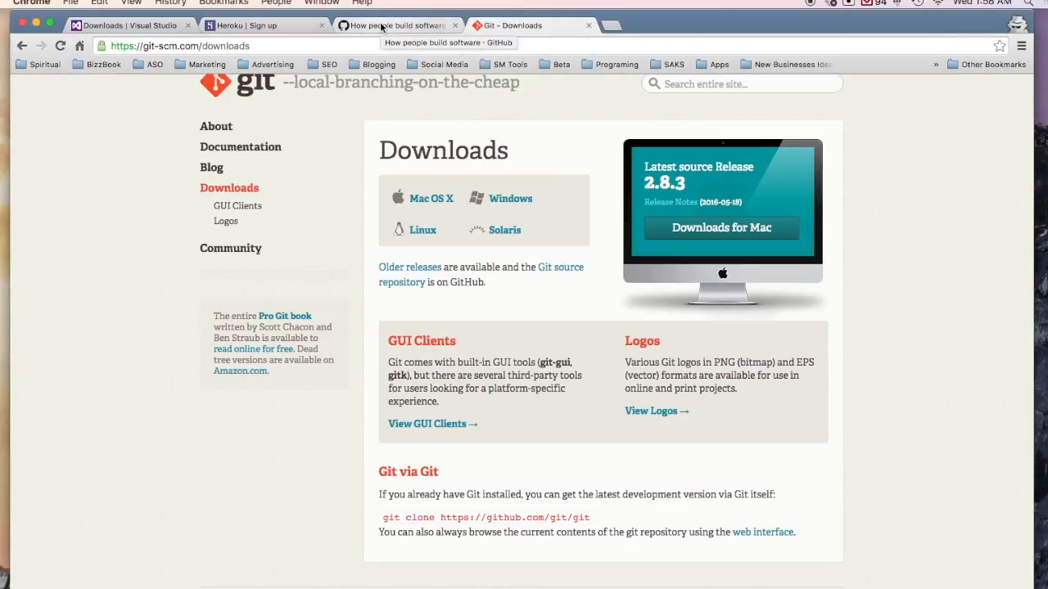
Switch to the GitHub tab showing the username, email and password sign-up form
{"action": "left_click", "coordinate": [397, 26]}
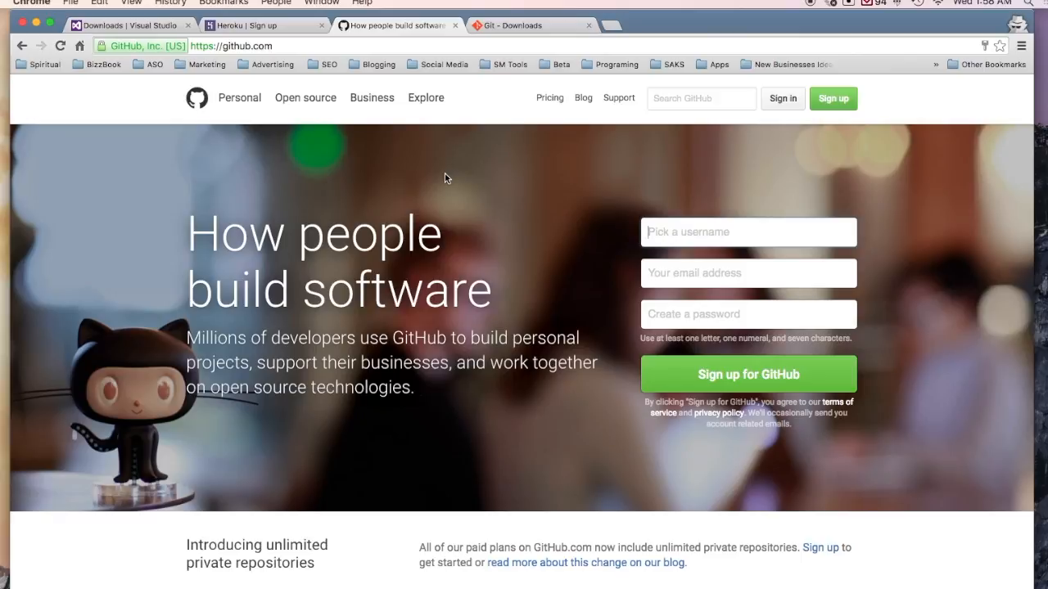
{"action": "mouse_move", "coordinate": [419, 162]}
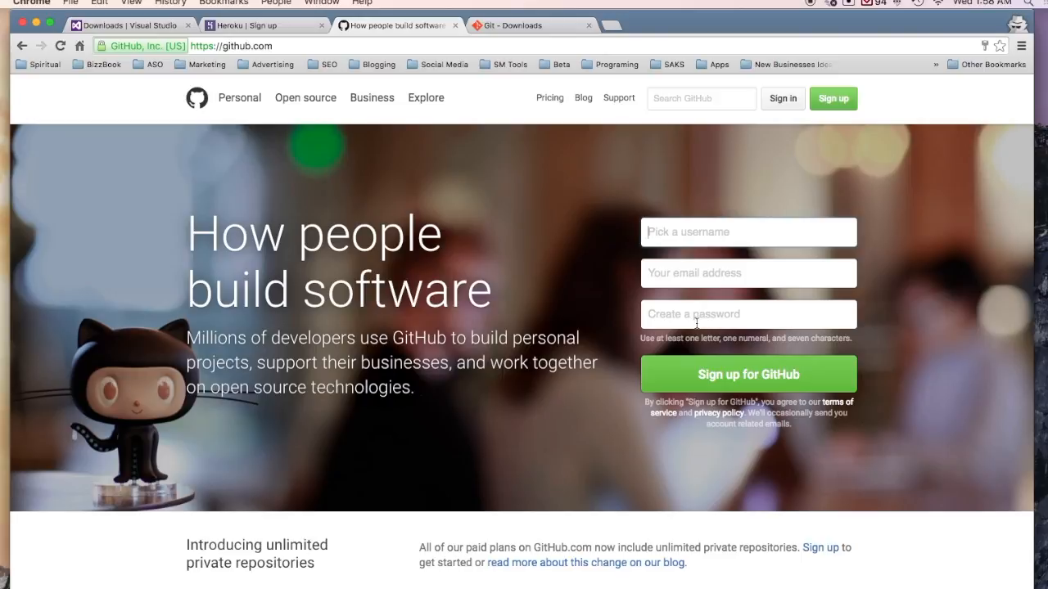
{"action": "mouse_move", "coordinate": [507, 184]}
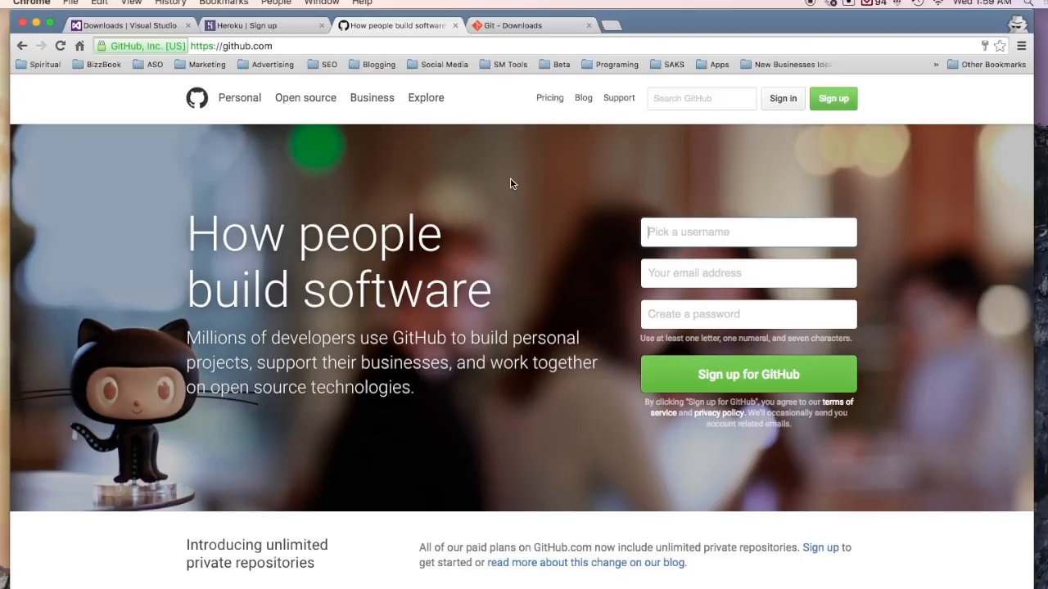
{"action": "mouse_move", "coordinate": [399, 134]}
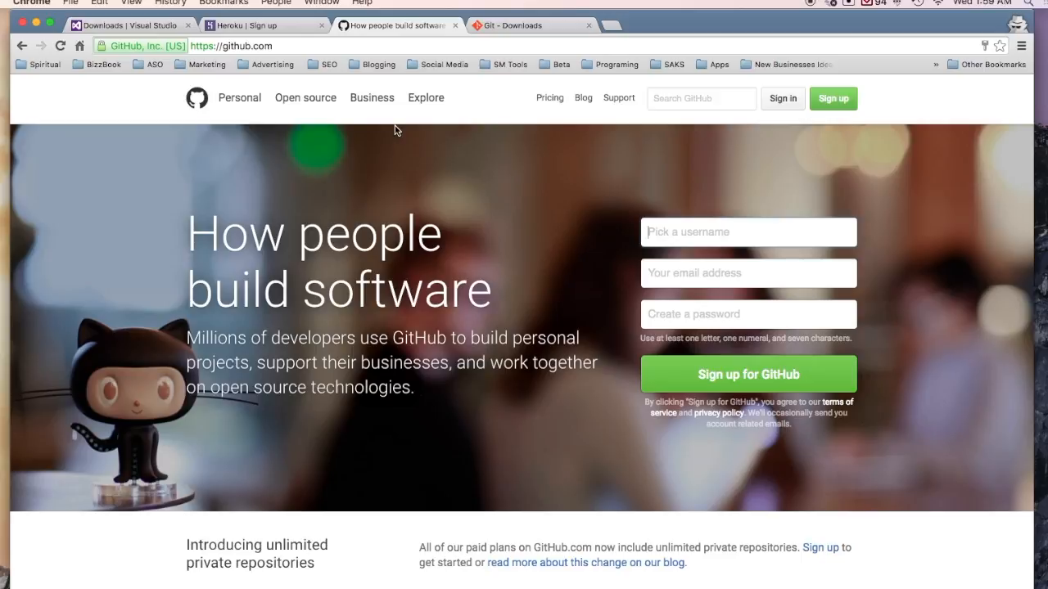
{"action": "mouse_move", "coordinate": [370, 118]}
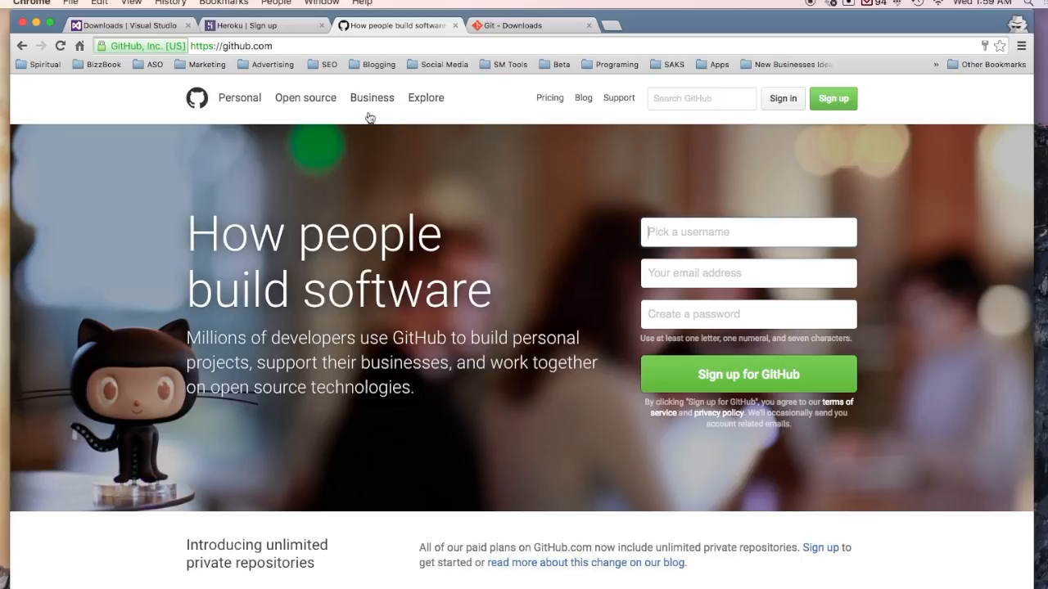
Switch to the Heroku sign-up tab and scroll through its name, email and language fields
{"action": "left_click", "coordinate": [262, 24]}
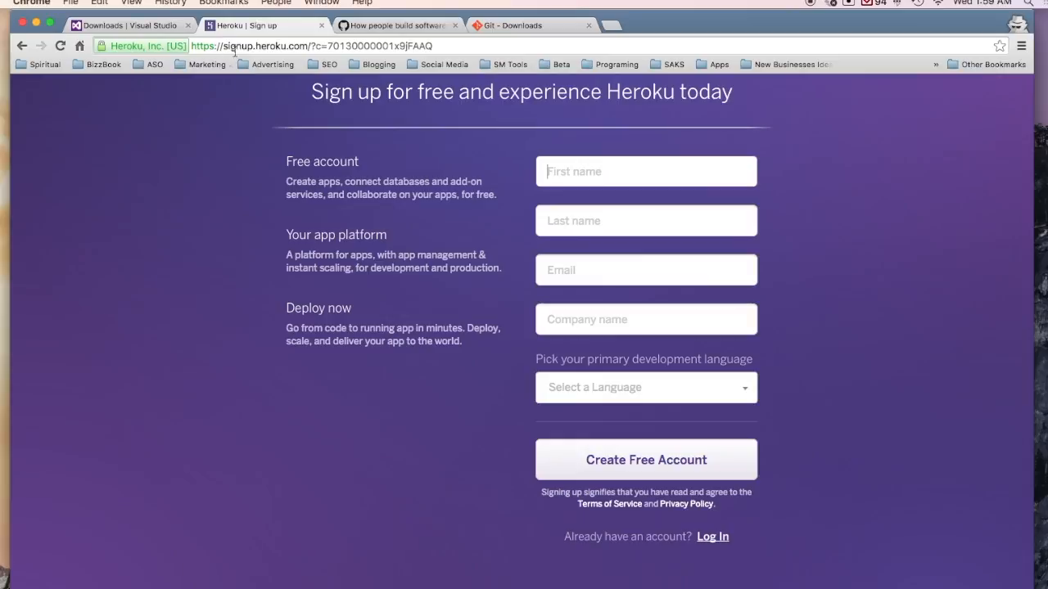
{"action": "scroll", "scroll_direction": "up", "scroll_amount": 3}
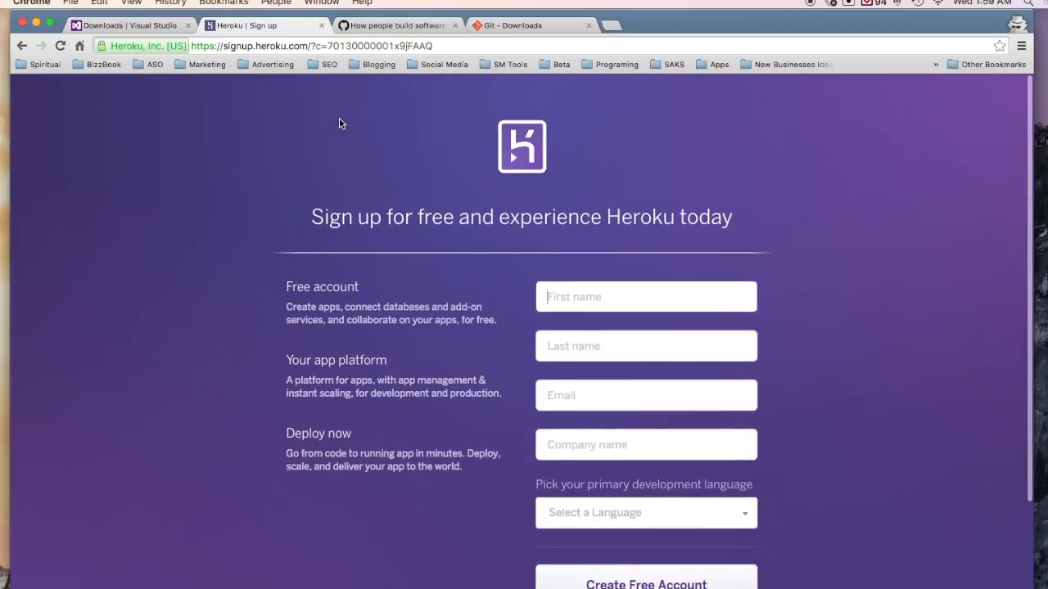
{"action": "scroll", "scroll_direction": "down", "scroll_amount": 3}
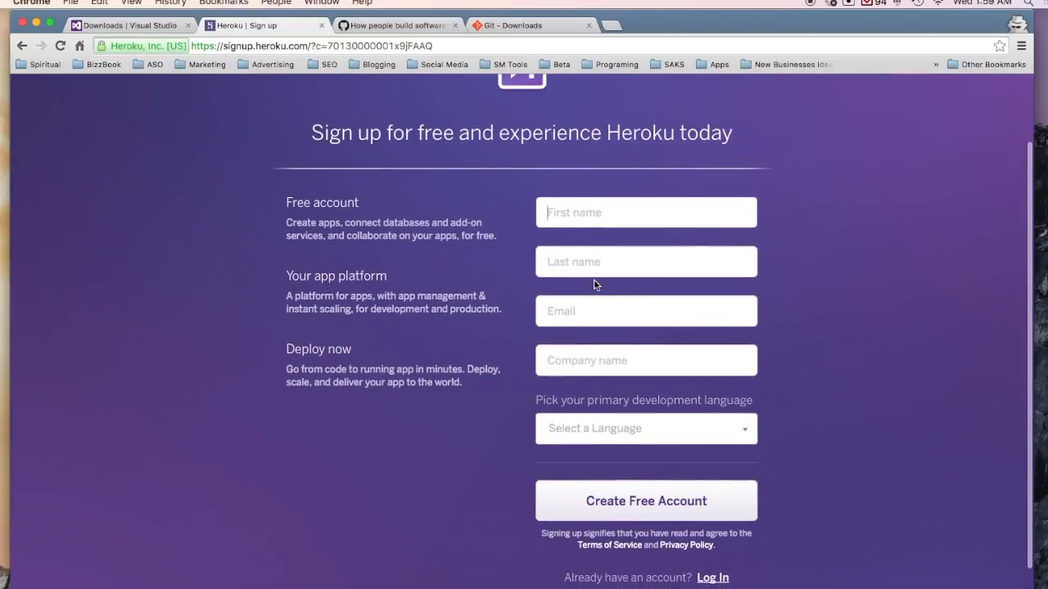
{"action": "mouse_move", "coordinate": [655, 509]}
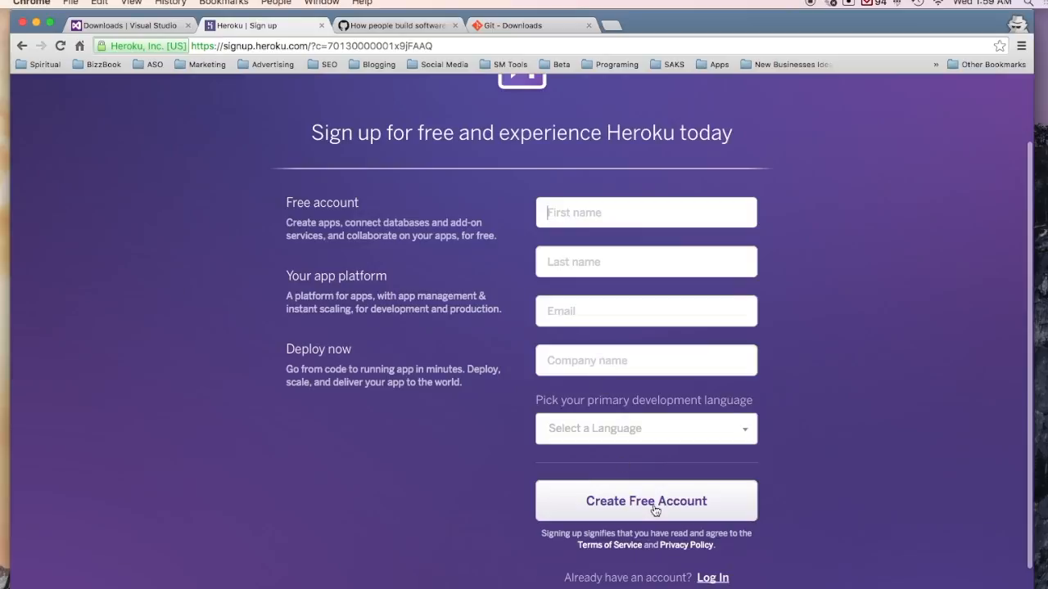
{"action": "mouse_move", "coordinate": [511, 384]}
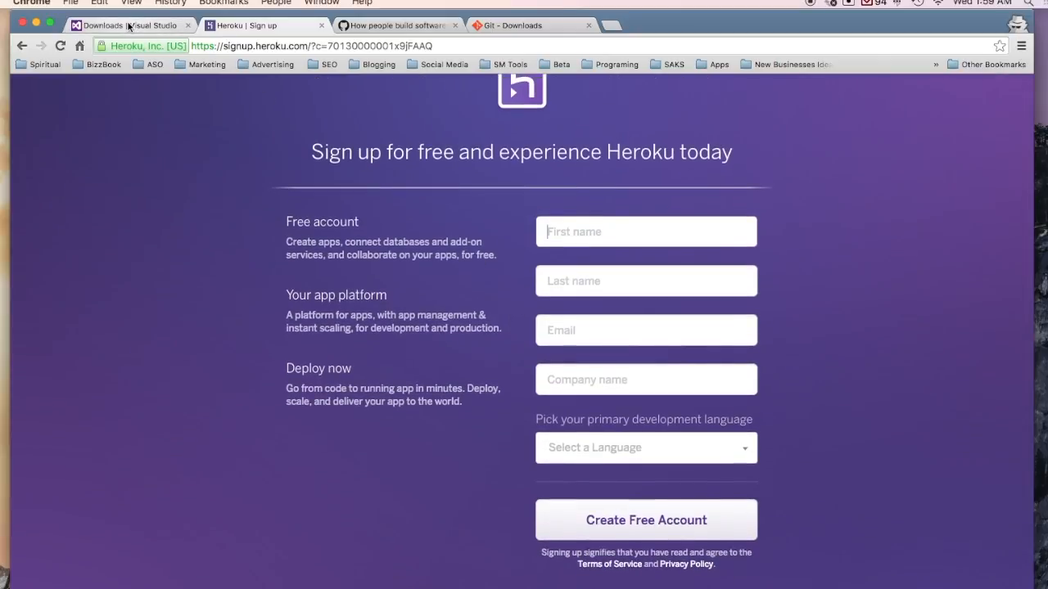
Switch to the Visual Studio Downloads tab offering the Visual Studio Code download
{"action": "left_click", "coordinate": [127, 26]}
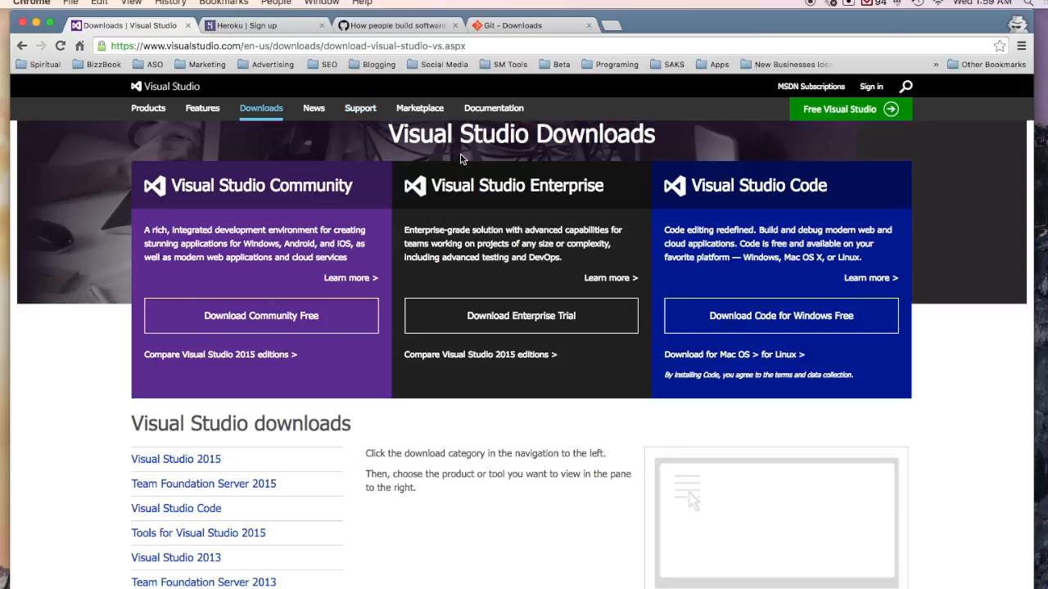
{"action": "mouse_move", "coordinate": [546, 172]}
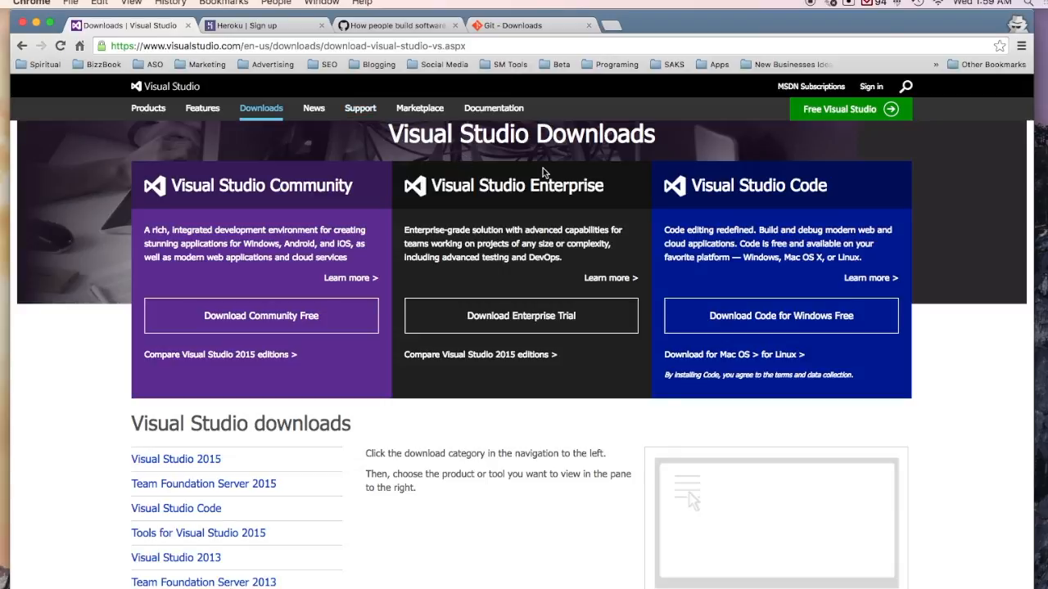
{"action": "mouse_move", "coordinate": [784, 236]}
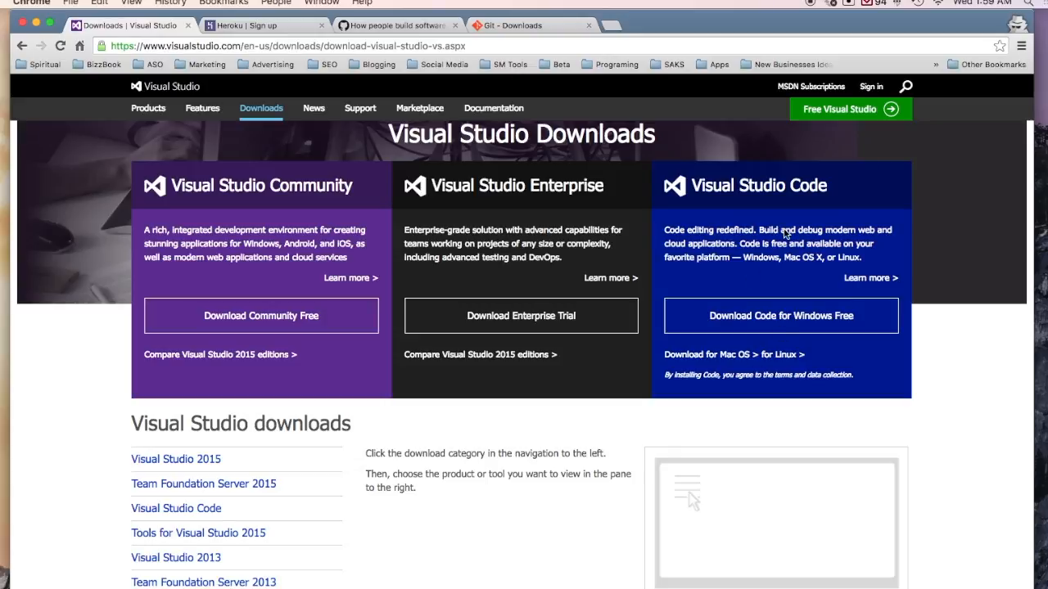
{"action": "mouse_move", "coordinate": [630, 272]}
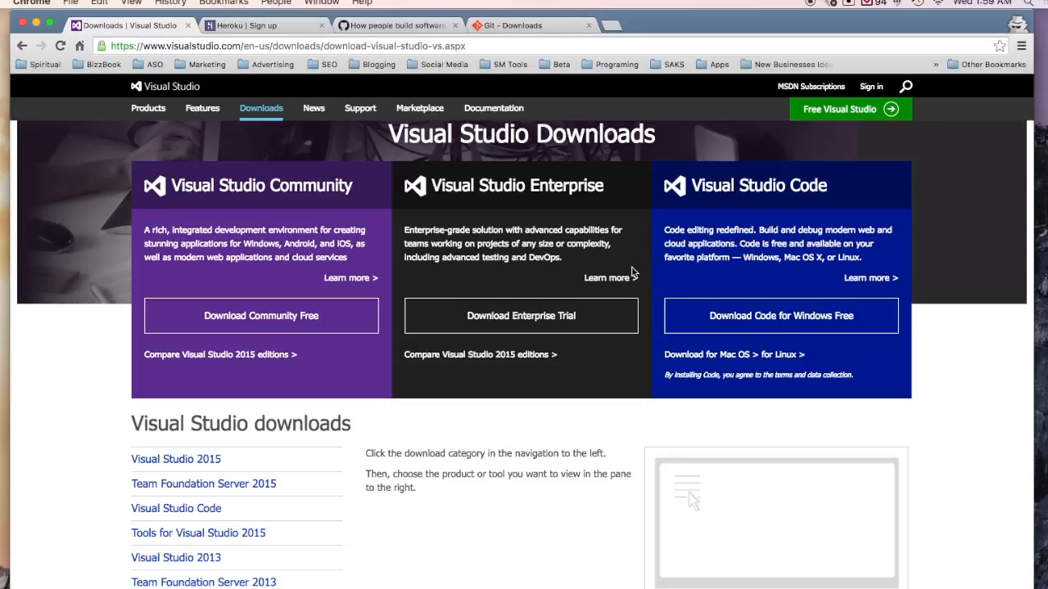
{"action": "mouse_move", "coordinate": [625, 269]}
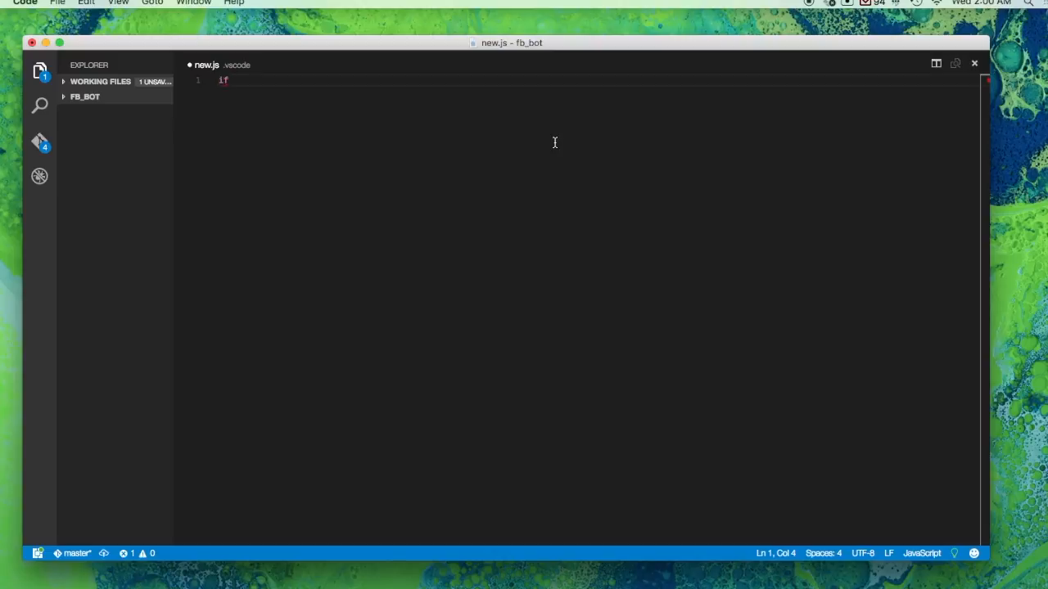
{"action": "mouse_move", "coordinate": [255, 78]}
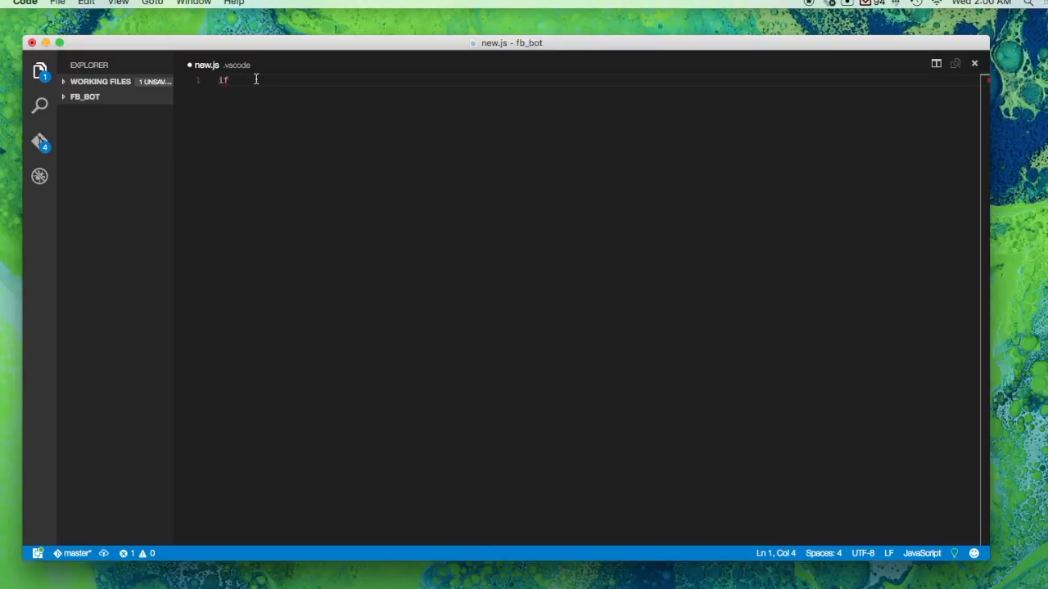
Enter 'afasdfasdf' into the unsaved new.js file of the fb_bot project
{"action": "type", "text": "afa"}
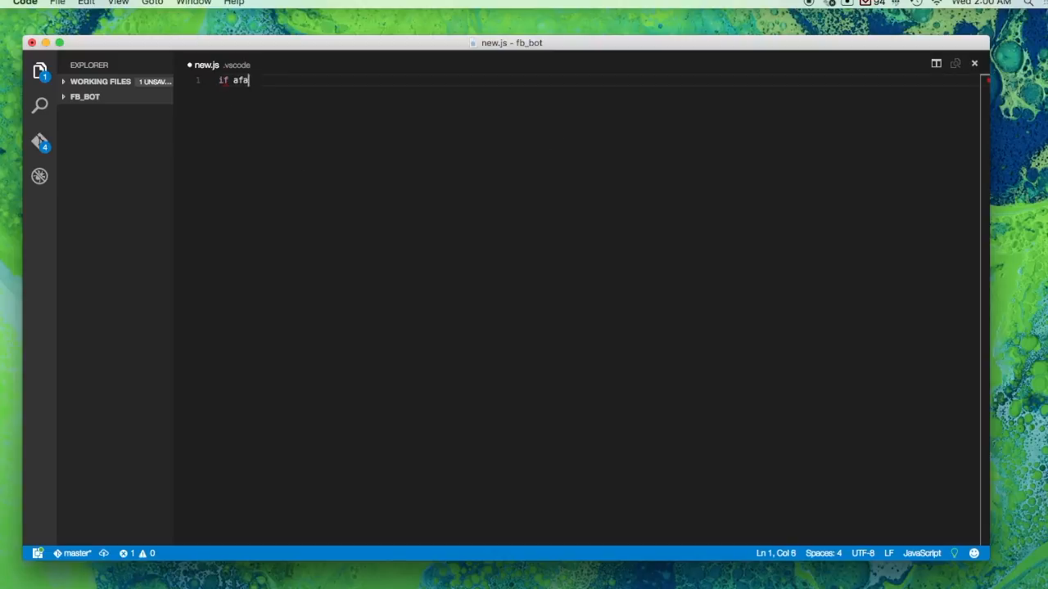
{"action": "type", "text": "sdfasdf"}
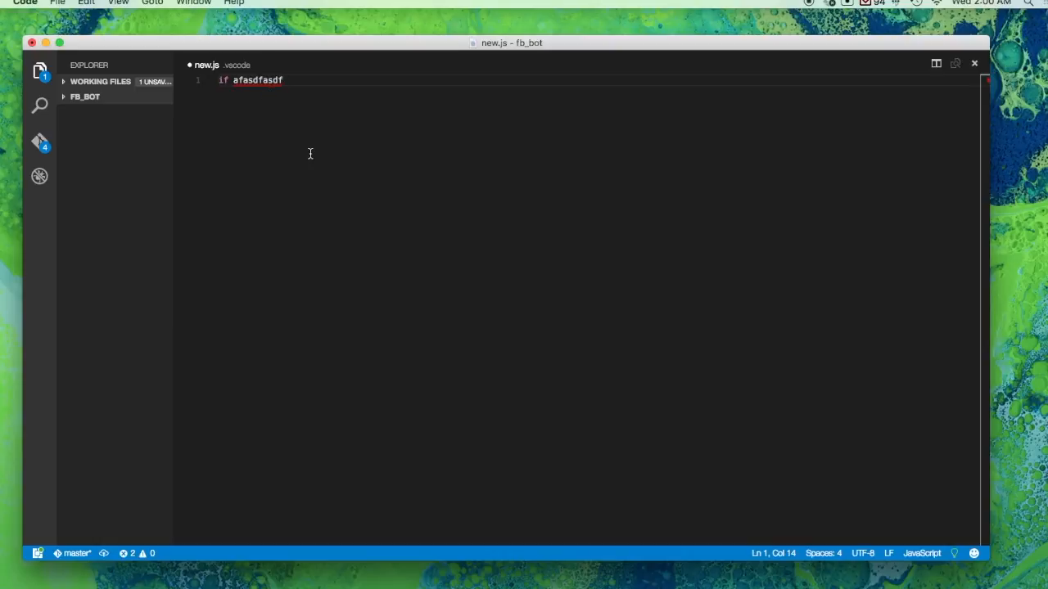
{"action": "mouse_move", "coordinate": [429, 174]}
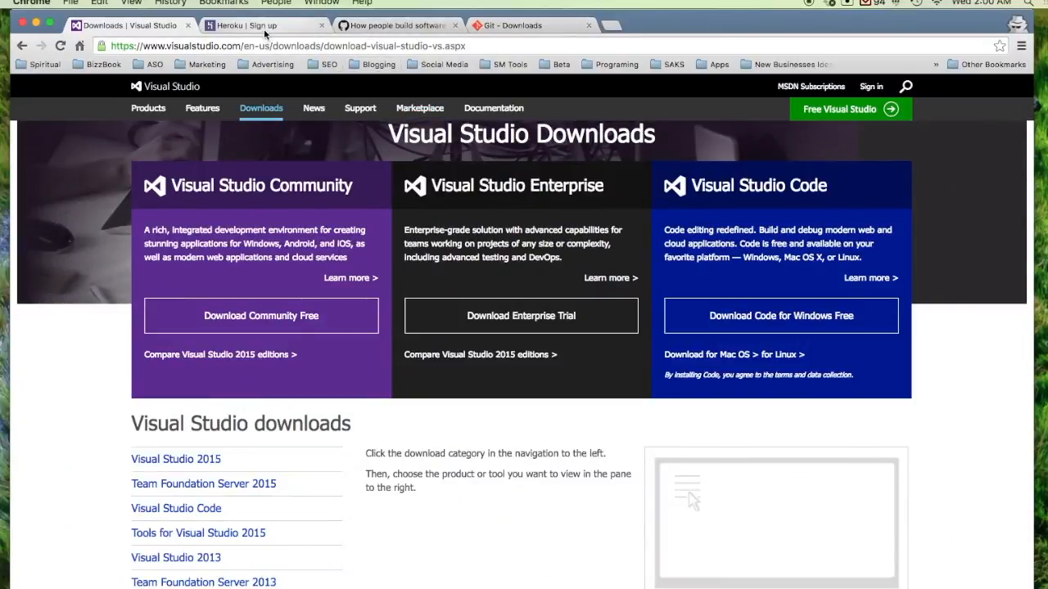
{"action": "mouse_move", "coordinate": [265, 25]}
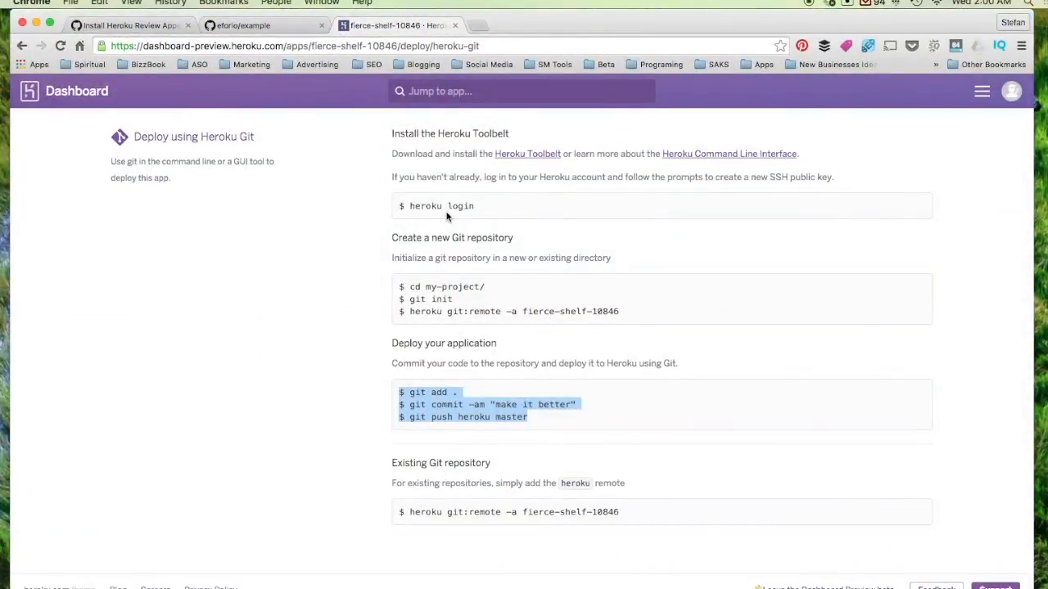
{"action": "mouse_move", "coordinate": [494, 213]}
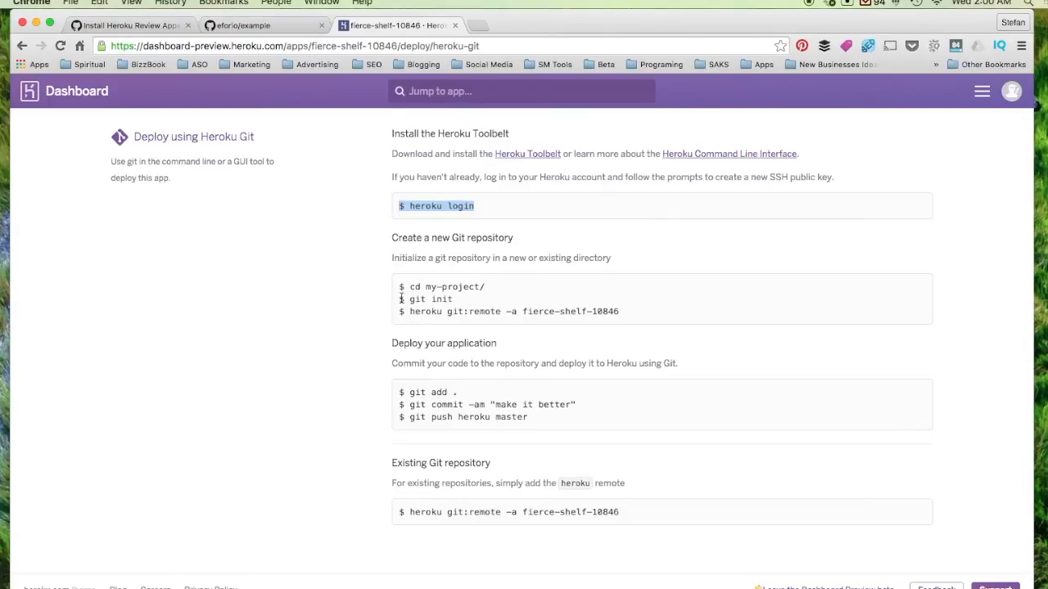
{"action": "mouse_move", "coordinate": [393, 331]}
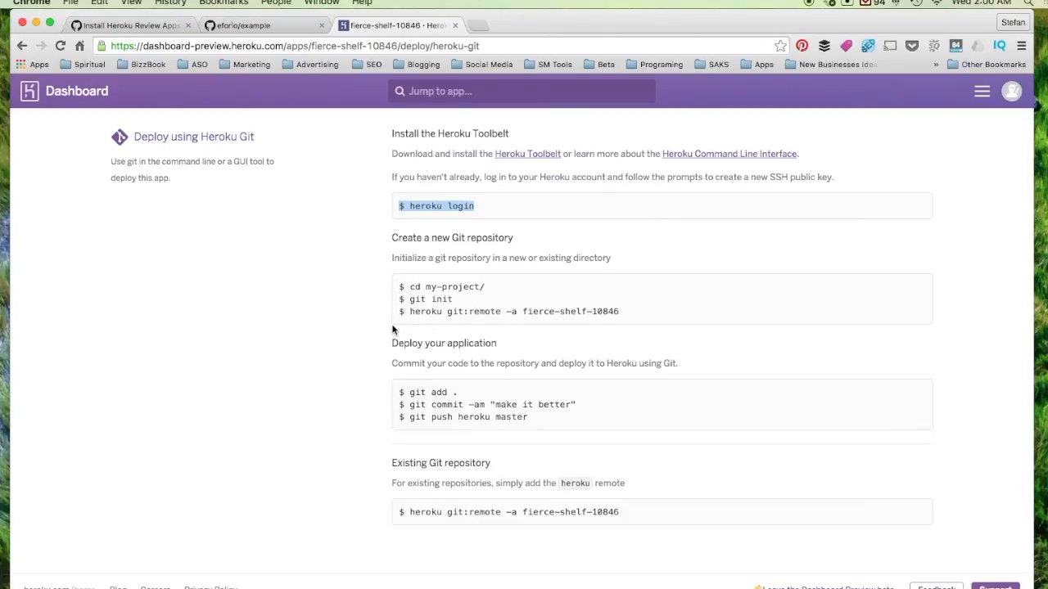
{"action": "mouse_move", "coordinate": [421, 441]}
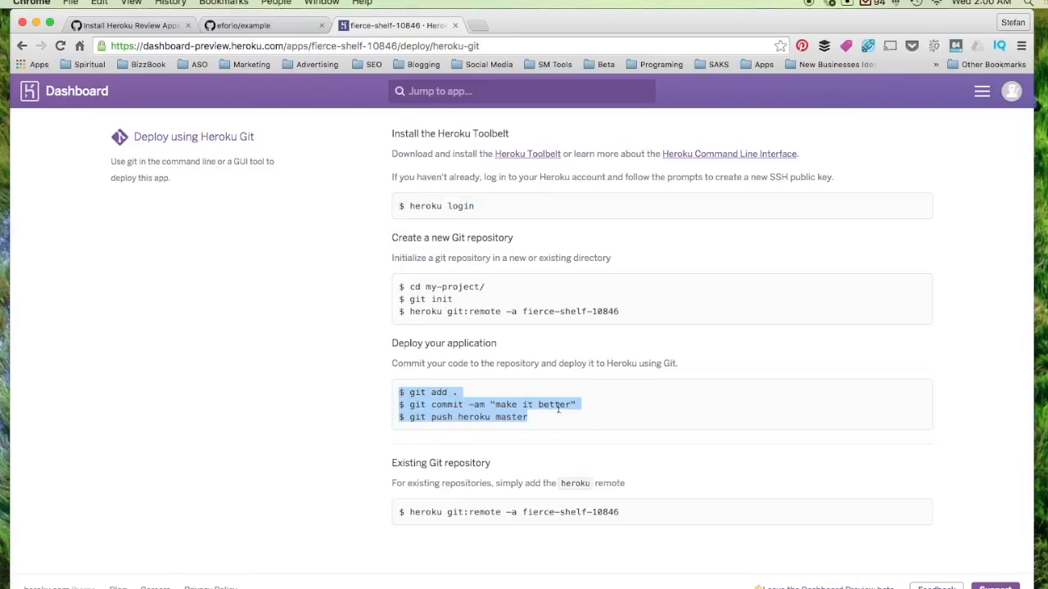
Deselect the Heroku Git deploy commands for the fierce-shelf-10846 app
{"action": "left_click", "coordinate": [560, 418]}
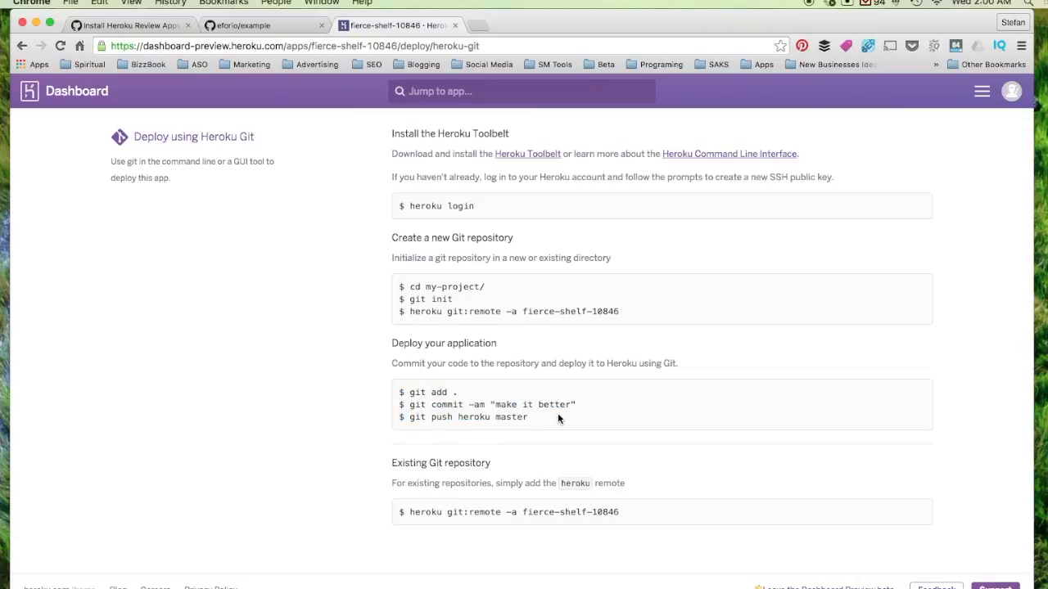